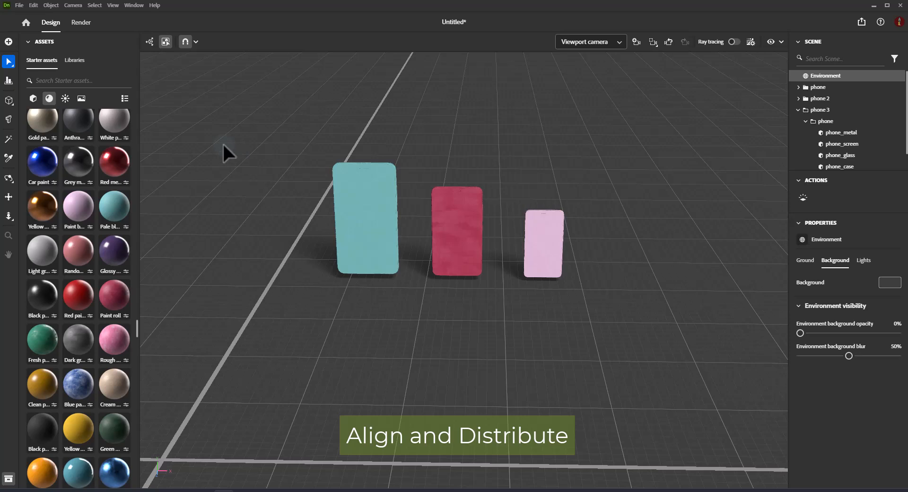
pyautogui.moveTo(258, 159)
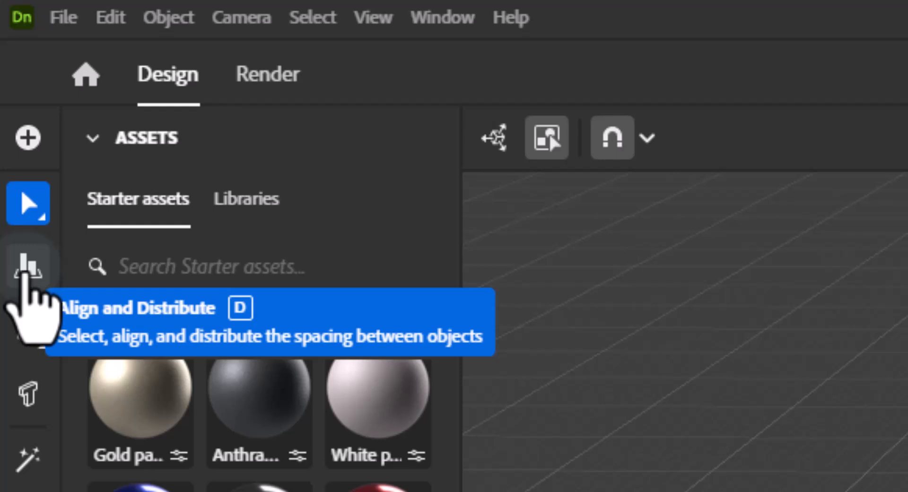
# Step: Activate the Align and Distribute tool from the left toolbar
pyautogui.click(28, 267)
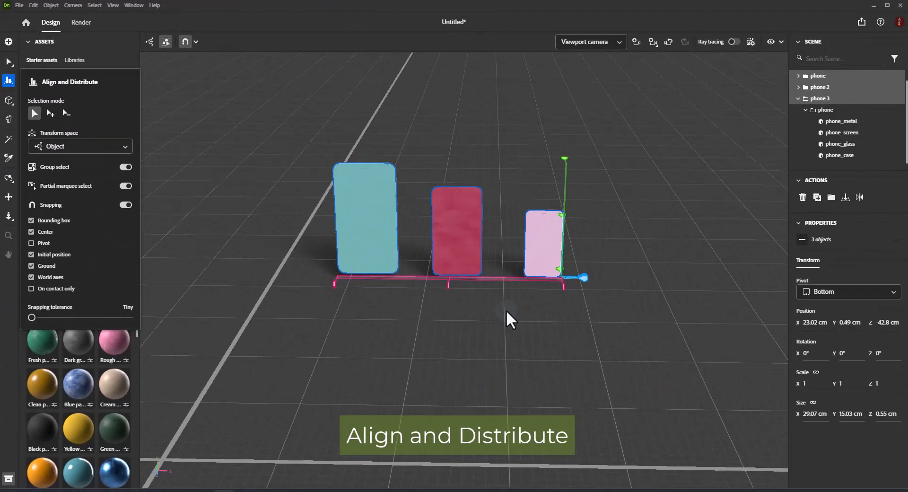
pyautogui.moveTo(565, 298)
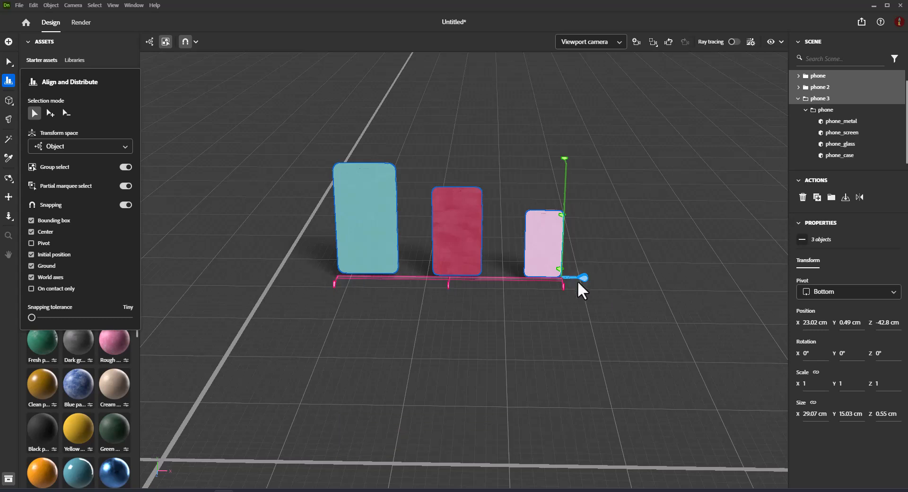
pyautogui.moveTo(461, 354)
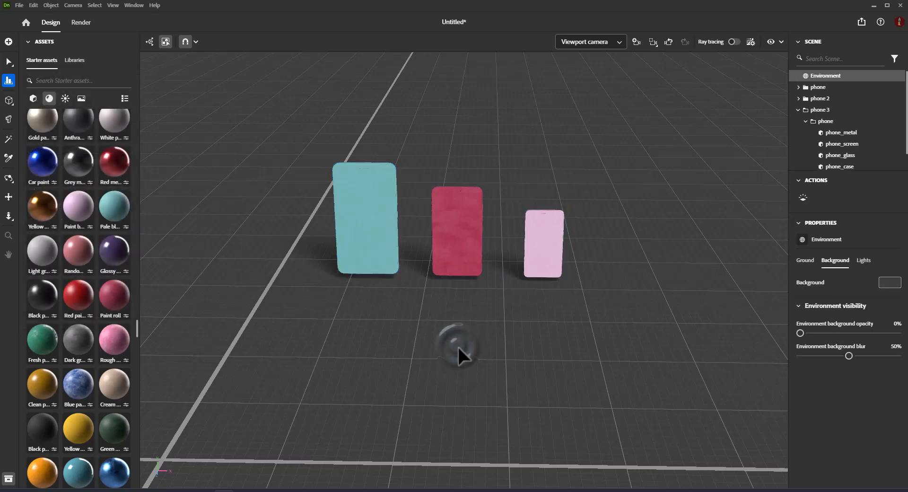
# Step: Select all three phone models and show the 3D align and distribute widget around them
pyautogui.press('d')
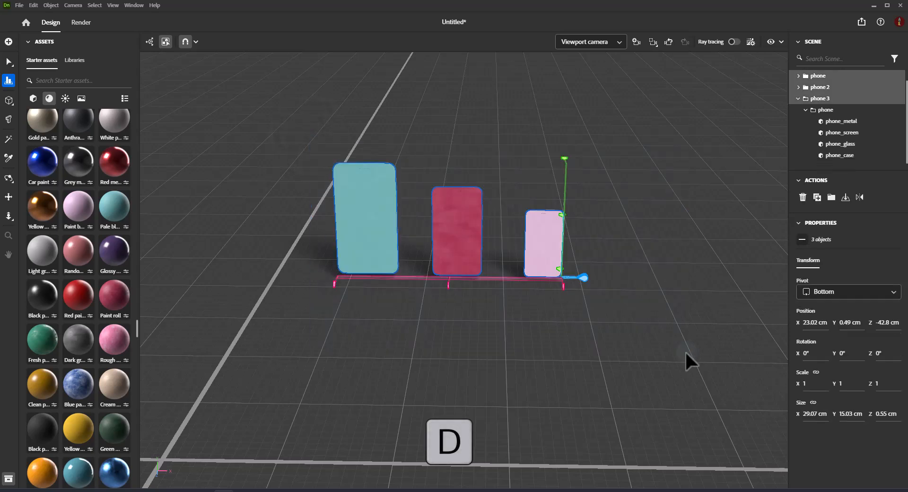
pyautogui.press('d')
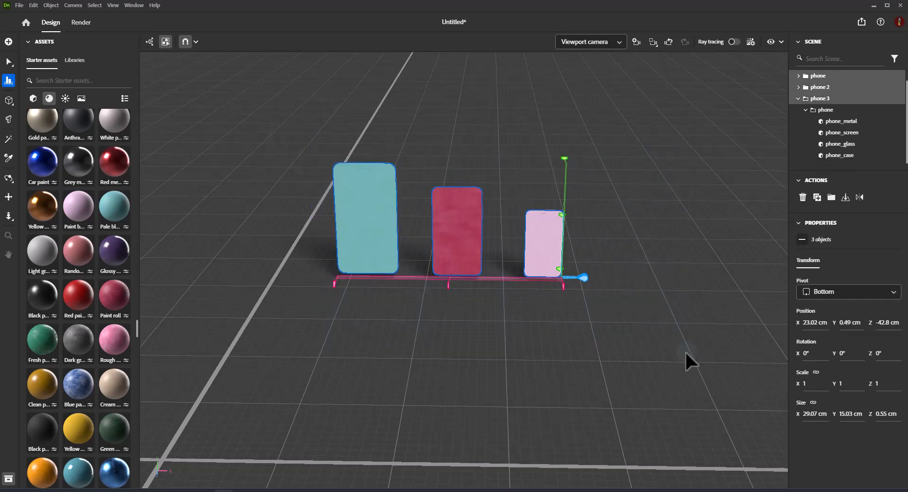
pyautogui.moveTo(660, 360)
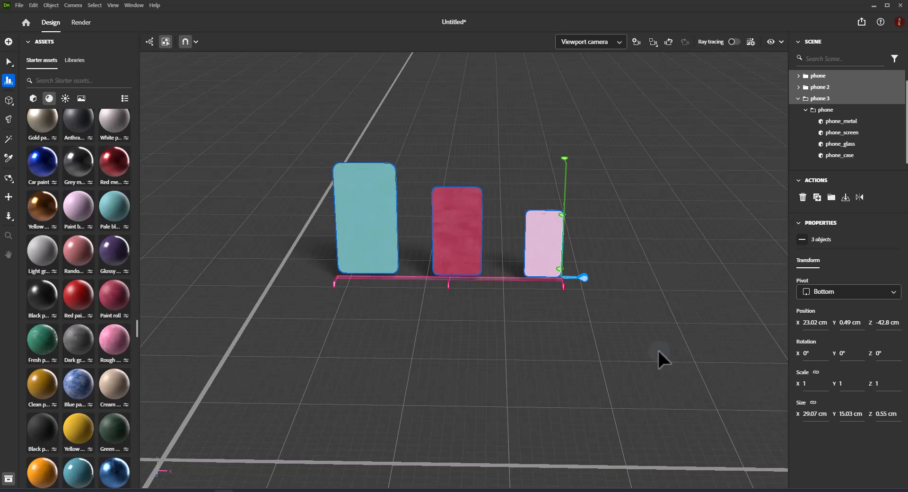
pyautogui.moveTo(650, 359)
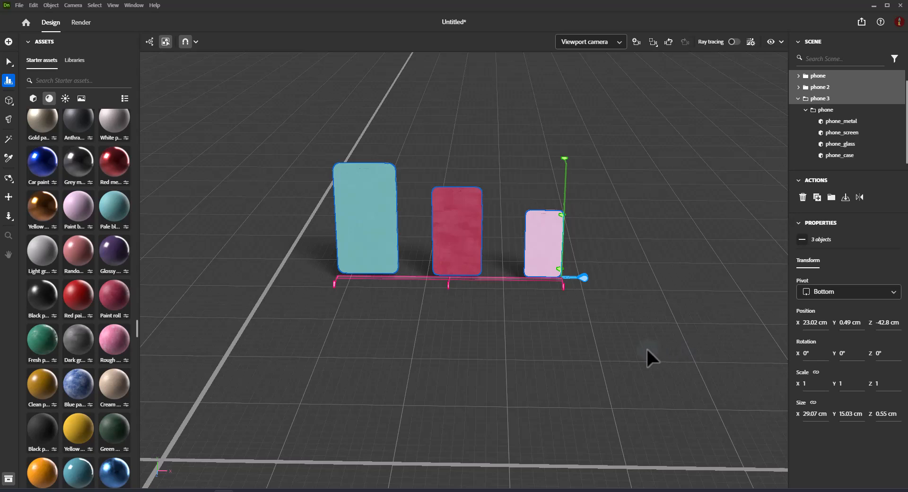
pyautogui.moveTo(532, 325)
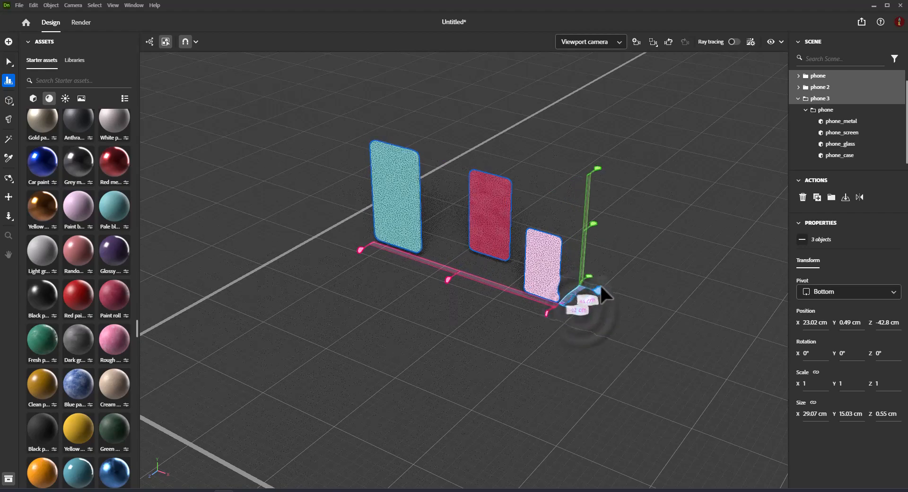
pyautogui.moveTo(579, 298); pyautogui.dragTo(647, 246)
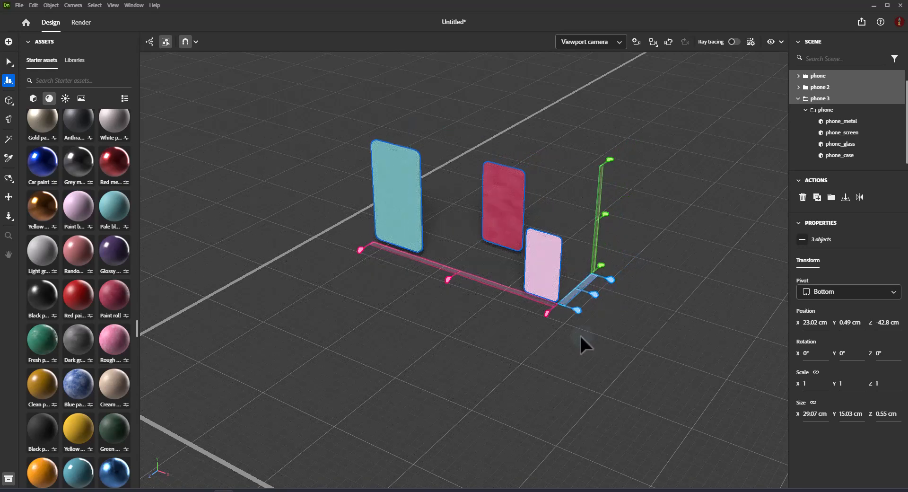
pyautogui.moveTo(576, 316)
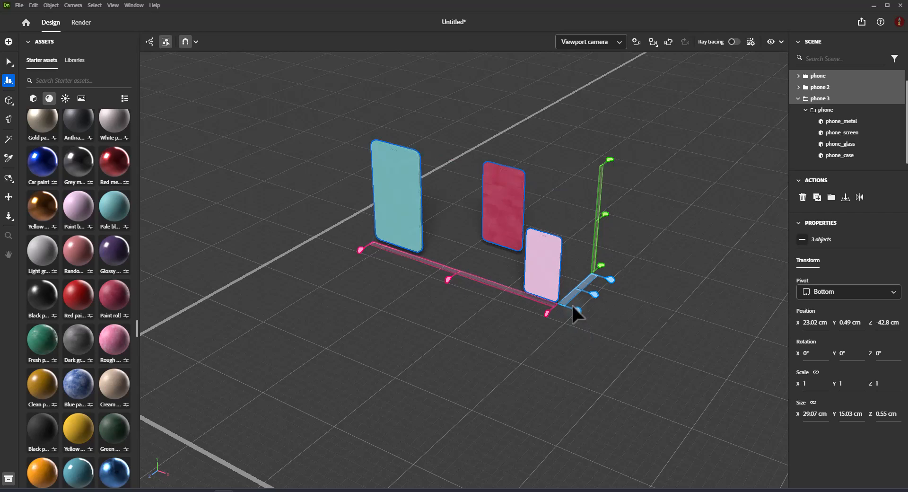
pyautogui.moveTo(514, 319)
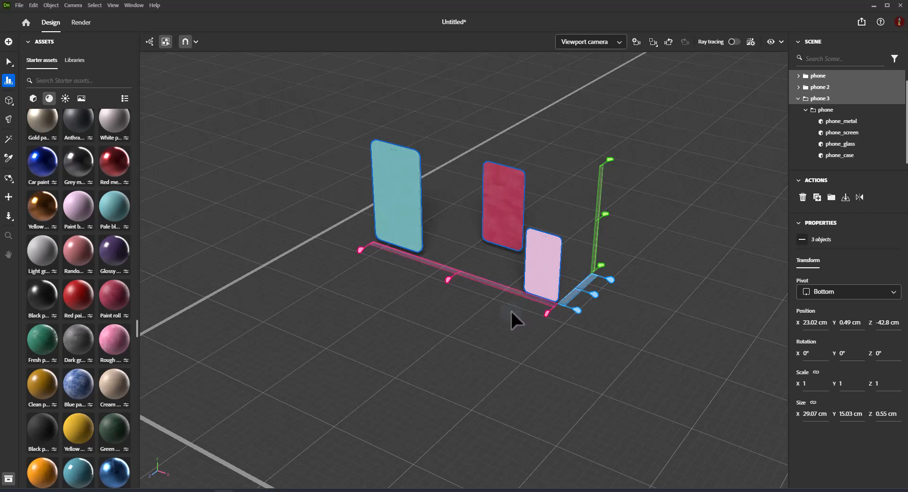
pyautogui.moveTo(360, 261)
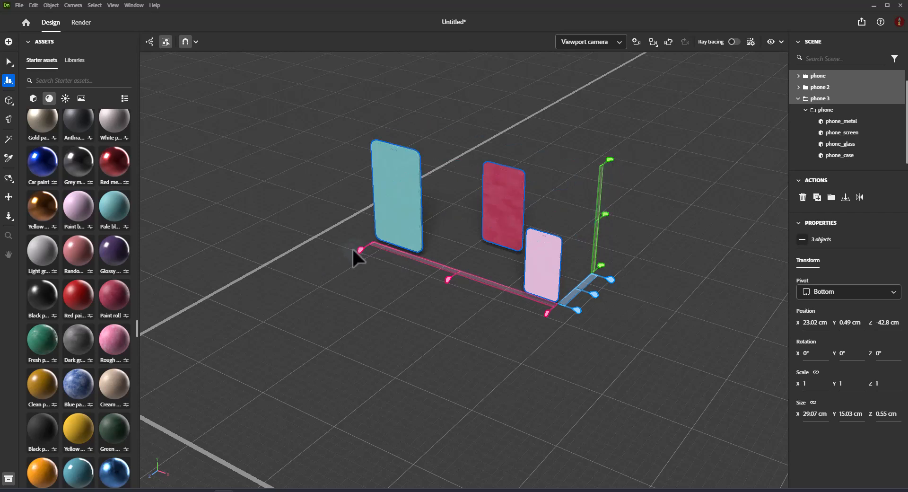
pyautogui.moveTo(391, 327)
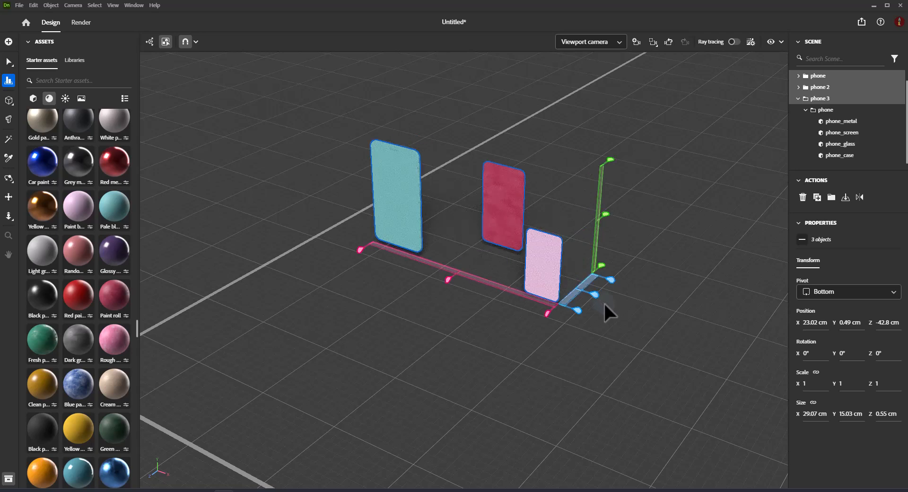
pyautogui.moveTo(609, 169)
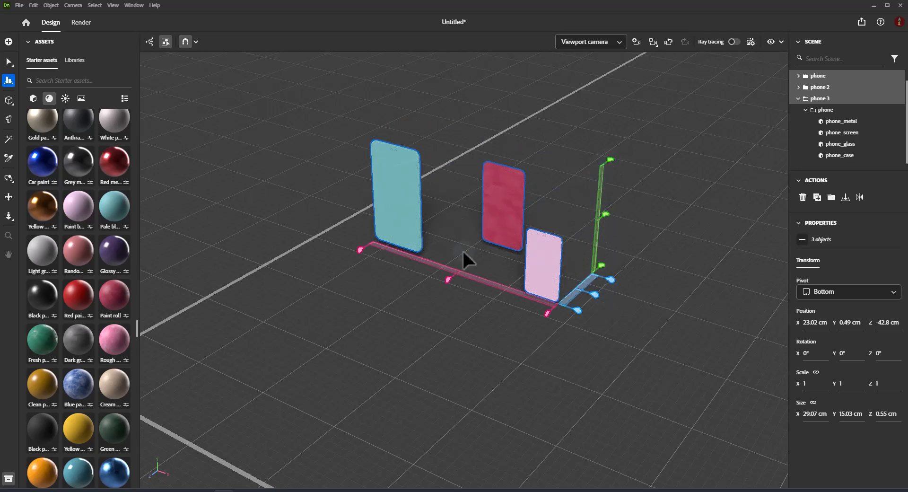
pyautogui.moveTo(442, 335)
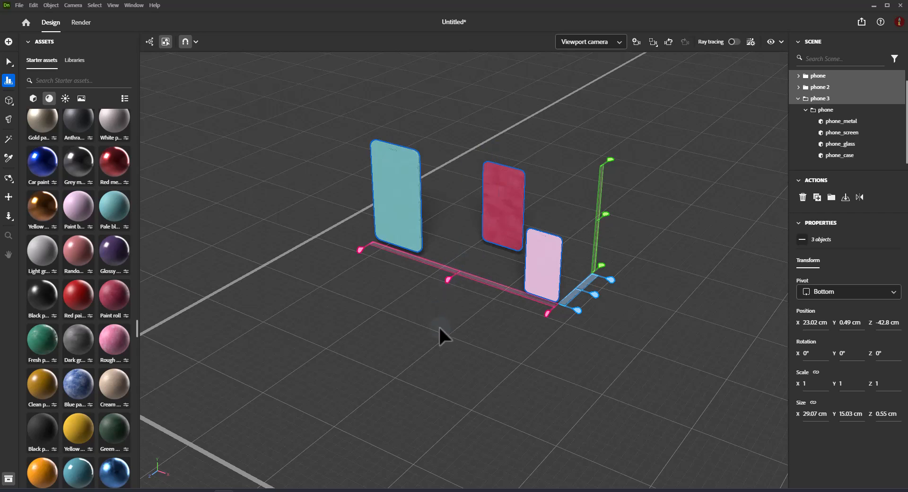
pyautogui.moveTo(458, 357)
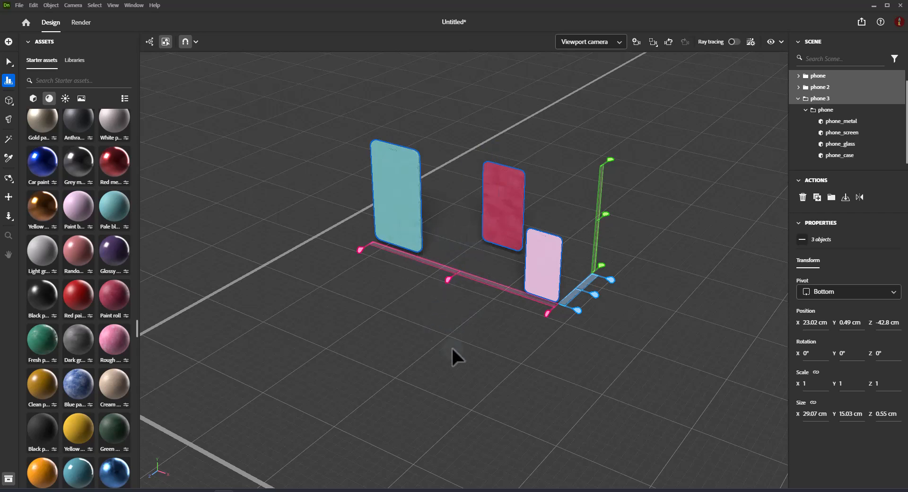
pyautogui.moveTo(458, 357); pyautogui.dragTo(514, 332)
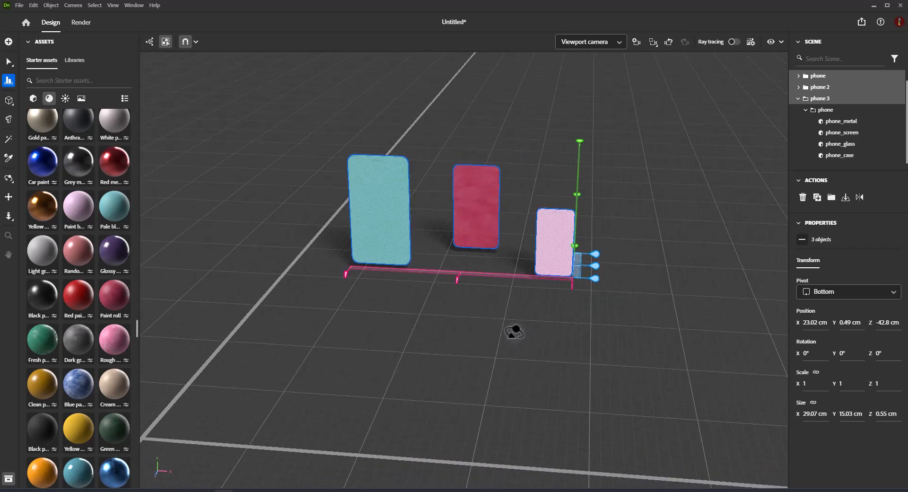
pyautogui.moveTo(524, 334)
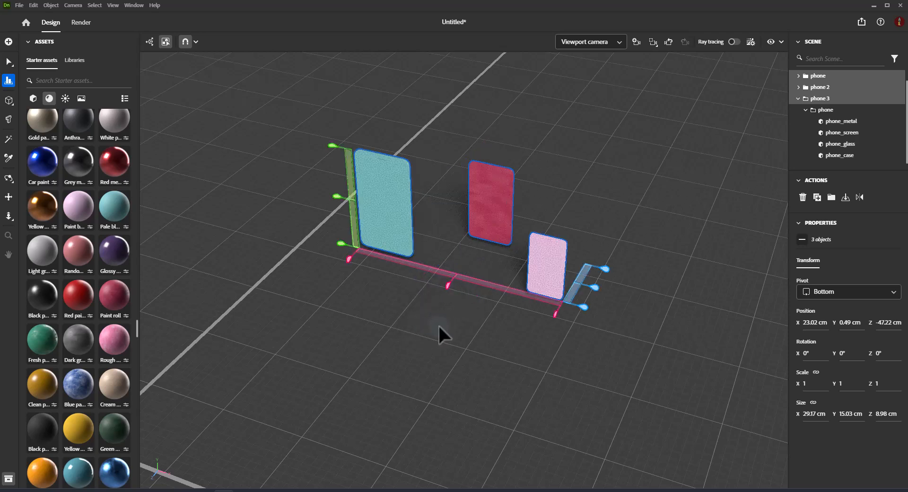
pyautogui.moveTo(437, 269)
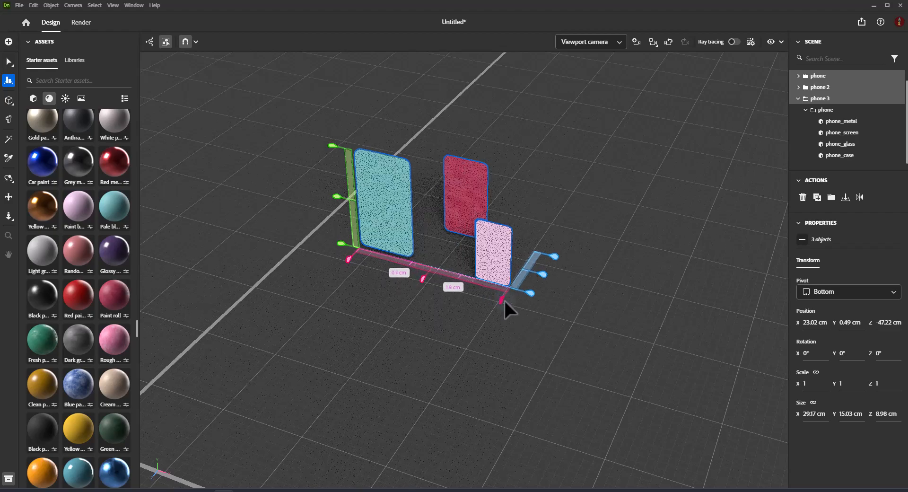
pyautogui.moveTo(510, 310); pyautogui.dragTo(350, 269)
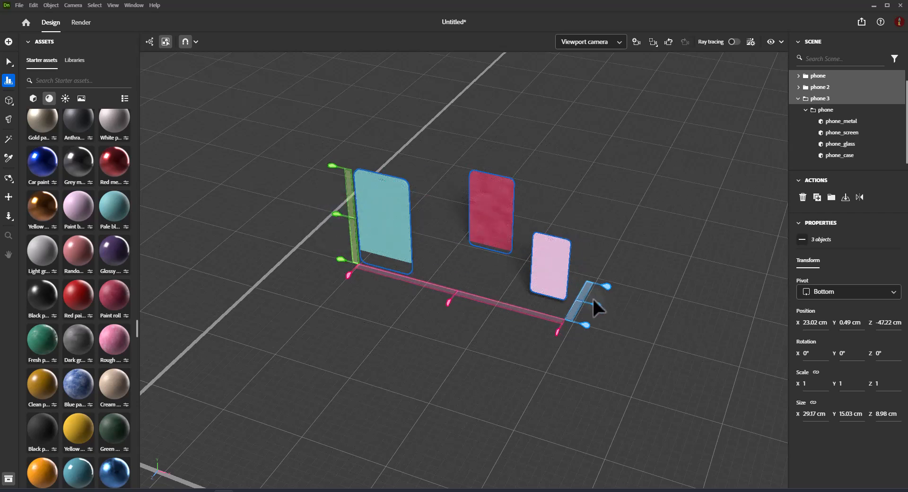
pyautogui.moveTo(524, 322)
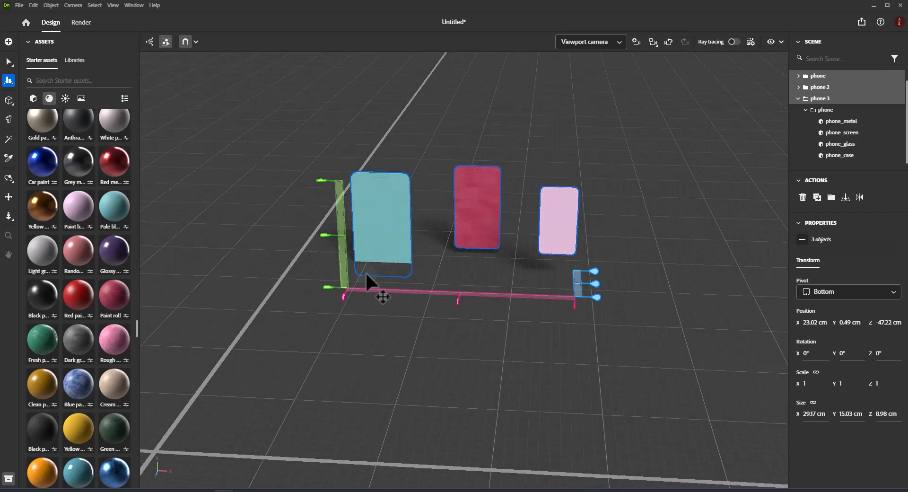
pyautogui.moveTo(521, 267)
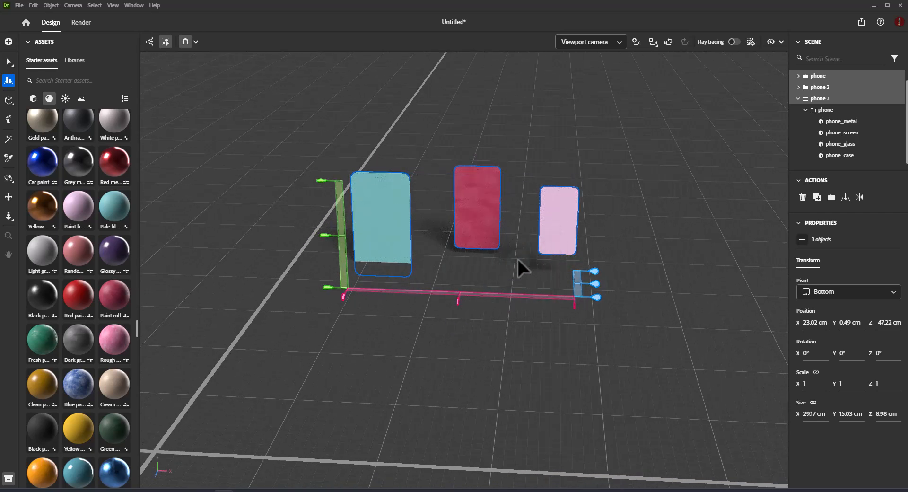
pyautogui.moveTo(531, 304)
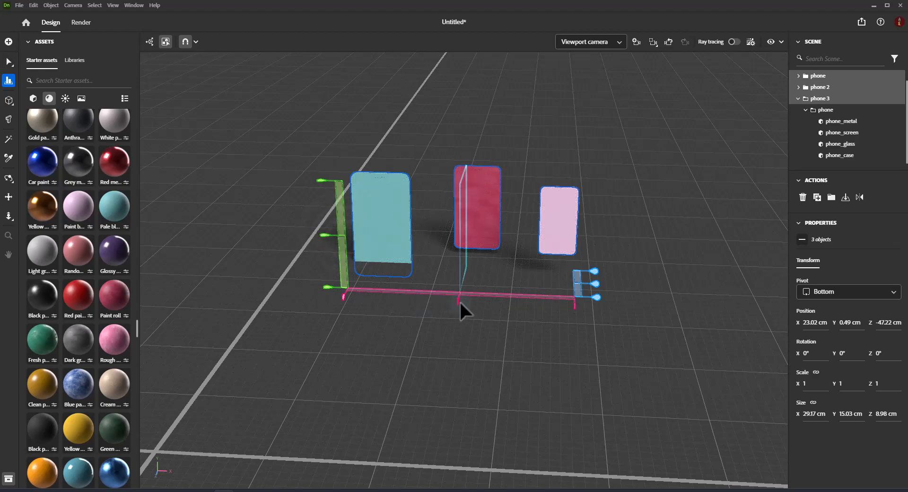
pyautogui.moveTo(463, 301); pyautogui.dragTo(414, 301)
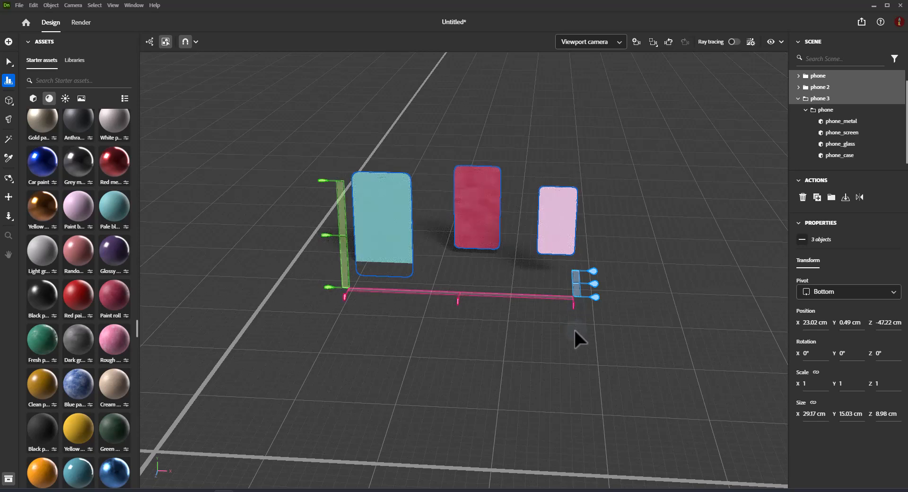
pyautogui.moveTo(390, 307)
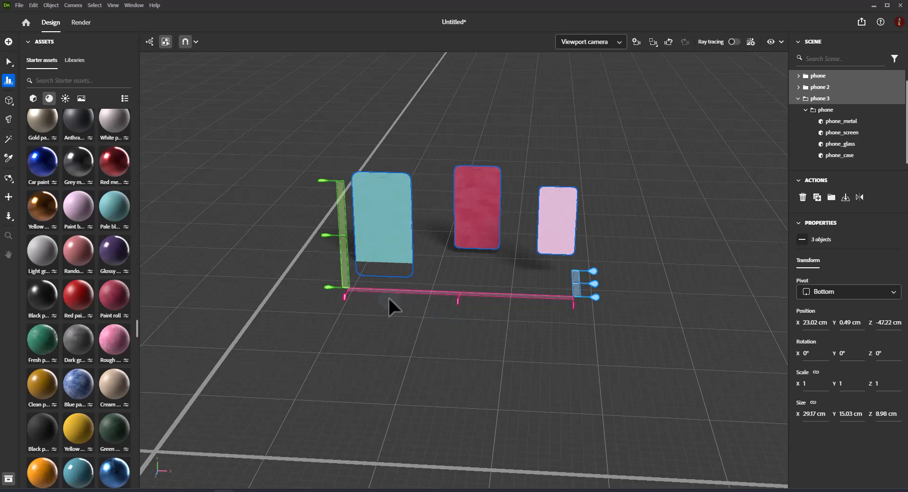